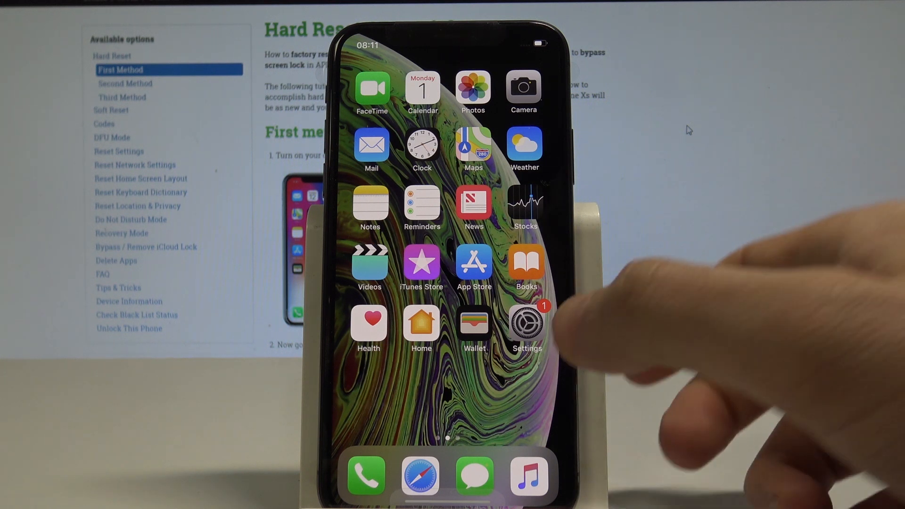
Step: Go to Settings > General > Reset and choose Reset Location & Privacy
{"action": "left_click", "coordinate": [526, 324]}
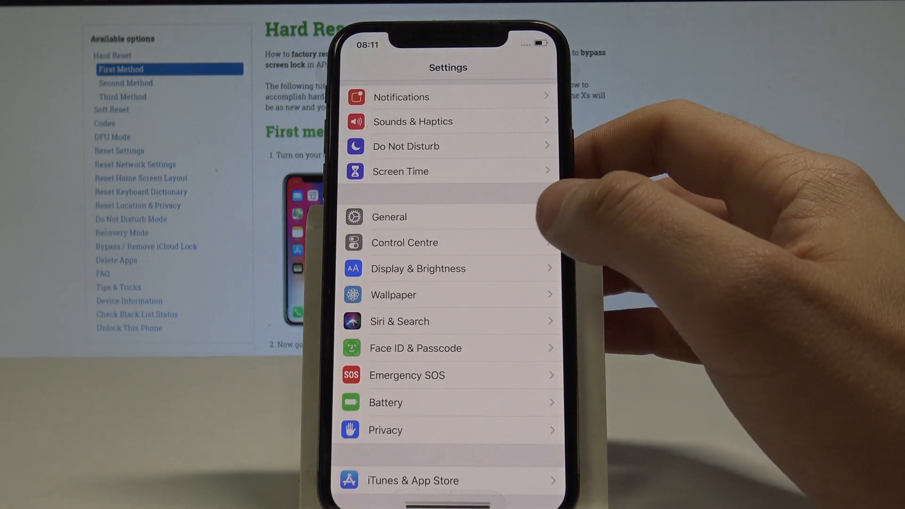
{"action": "left_click", "coordinate": [389, 217]}
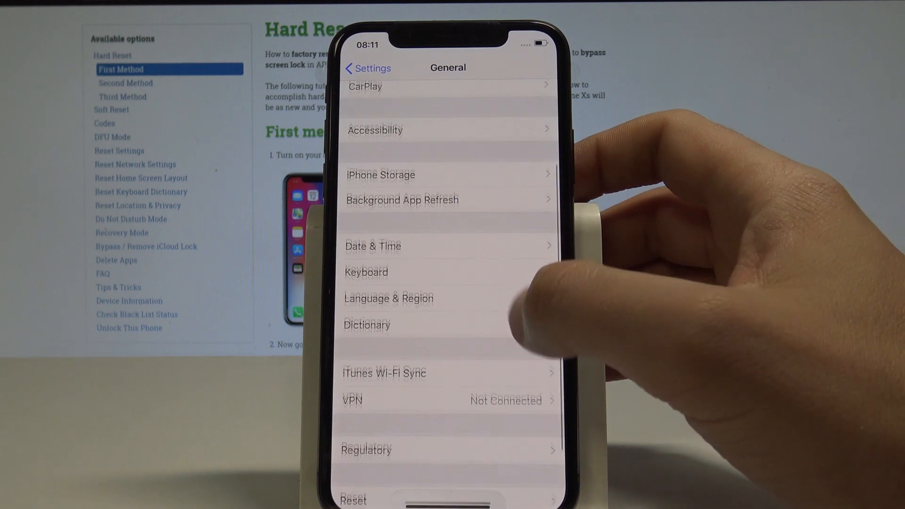
{"action": "left_click", "coordinate": [352, 500]}
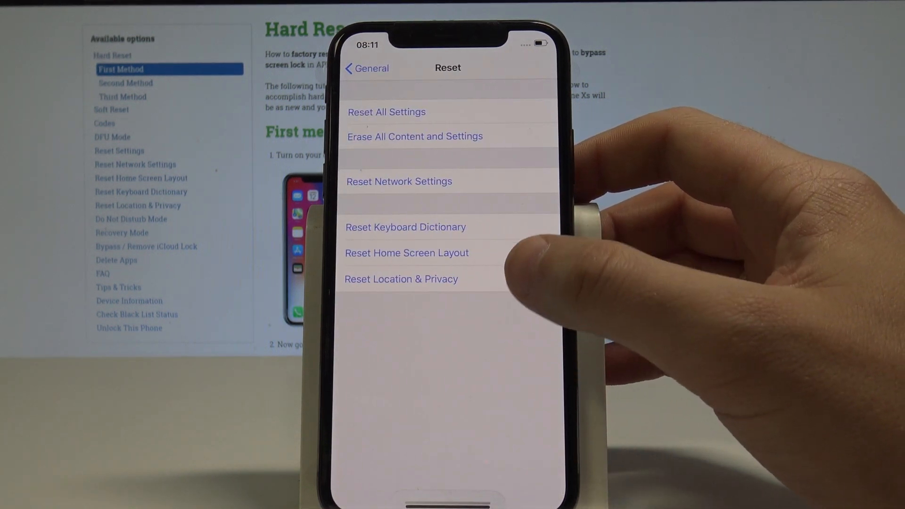
{"action": "left_click", "coordinate": [401, 279]}
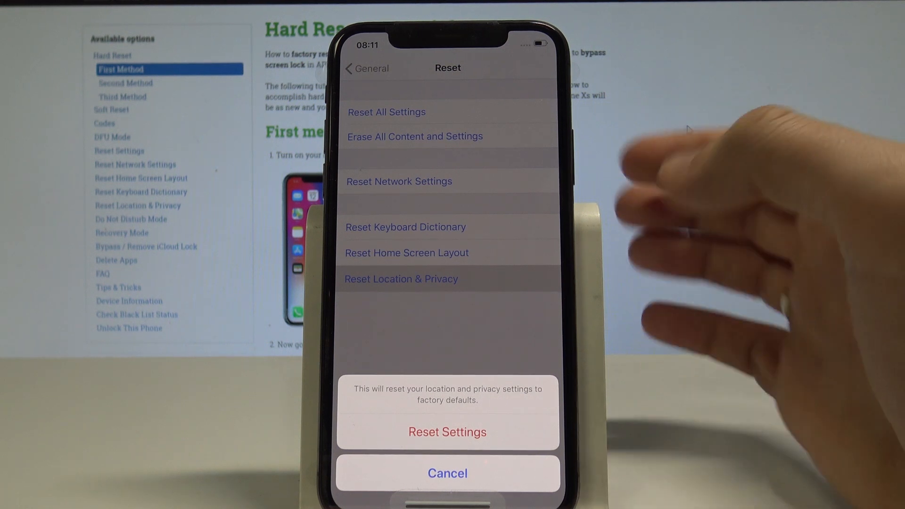
Step: Confirm Reset Settings to restore location and privacy defaults
{"action": "left_click", "coordinate": [447, 473]}
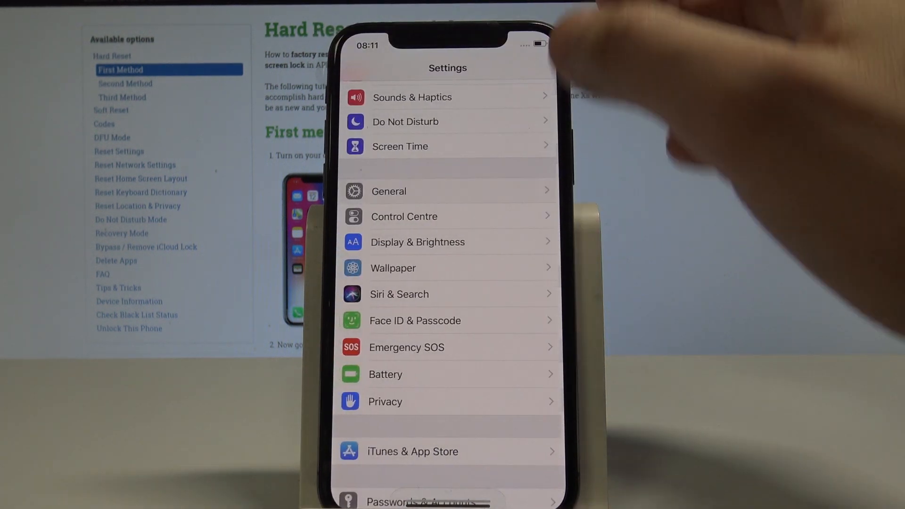
{"action": "scroll", "scroll_direction": "down", "scroll_amount": 3}
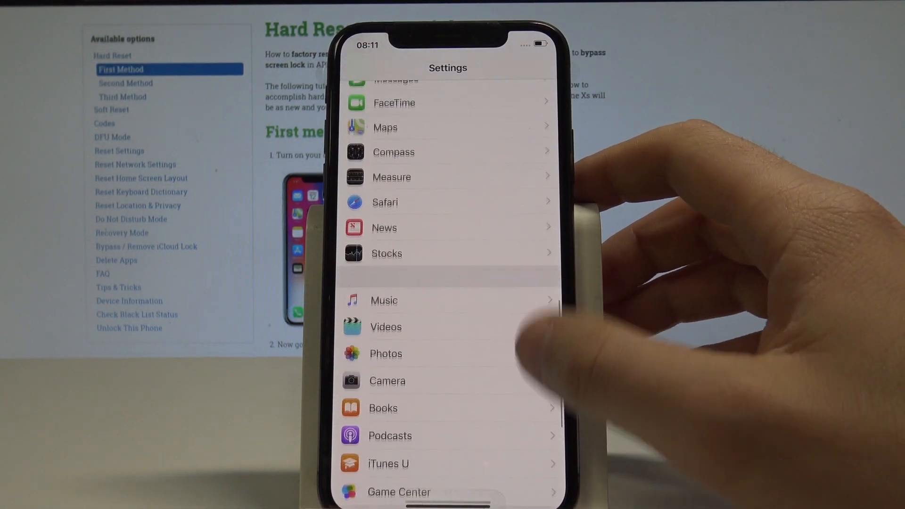
{"action": "scroll", "scroll_direction": "down", "scroll_amount": 3}
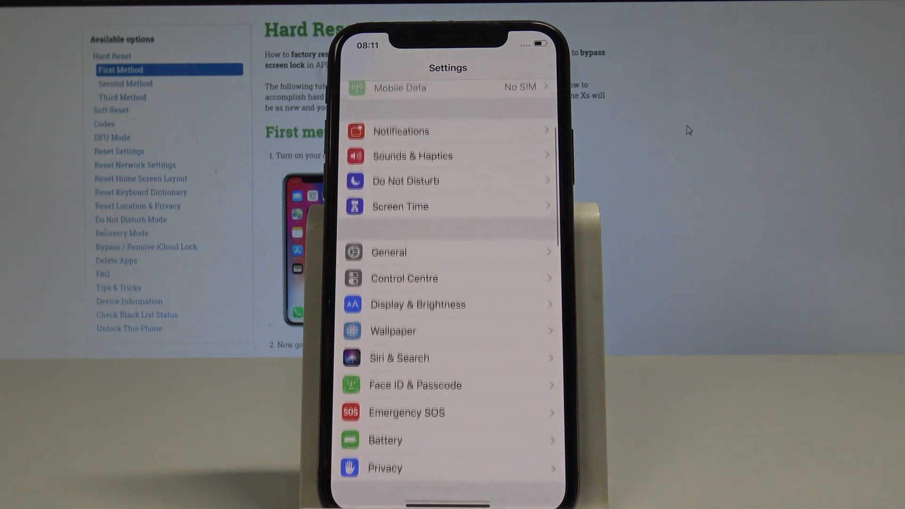
{"action": "scroll", "scroll_direction": "down", "scroll_amount": 3}
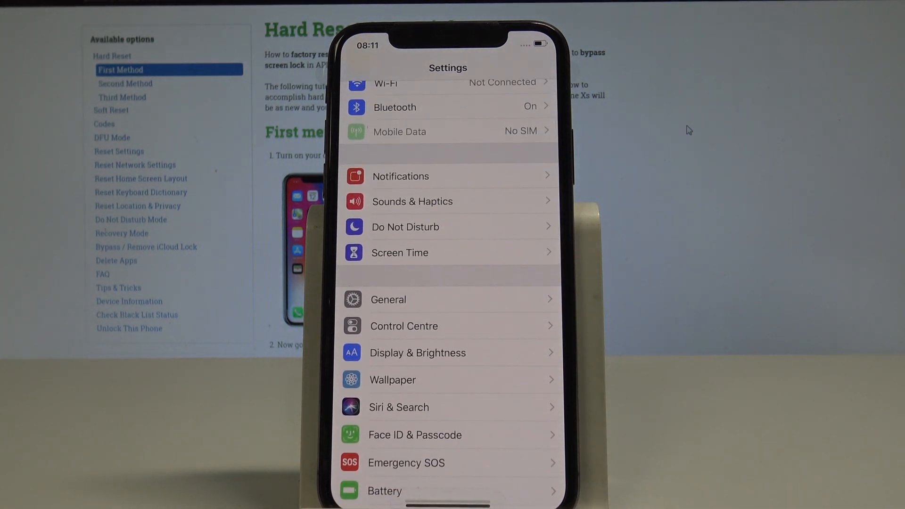